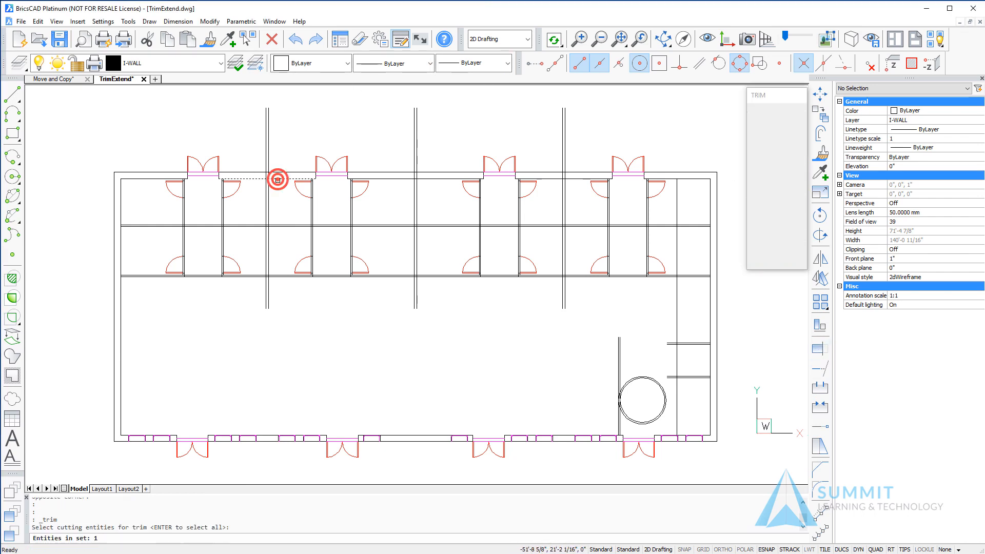
Step: Trim the vertical wall lines protruding above the top wall, using it as cutting edge
{"action": "right_click", "coordinate": [401, 177]}
{"action": "type", "text": "N"}
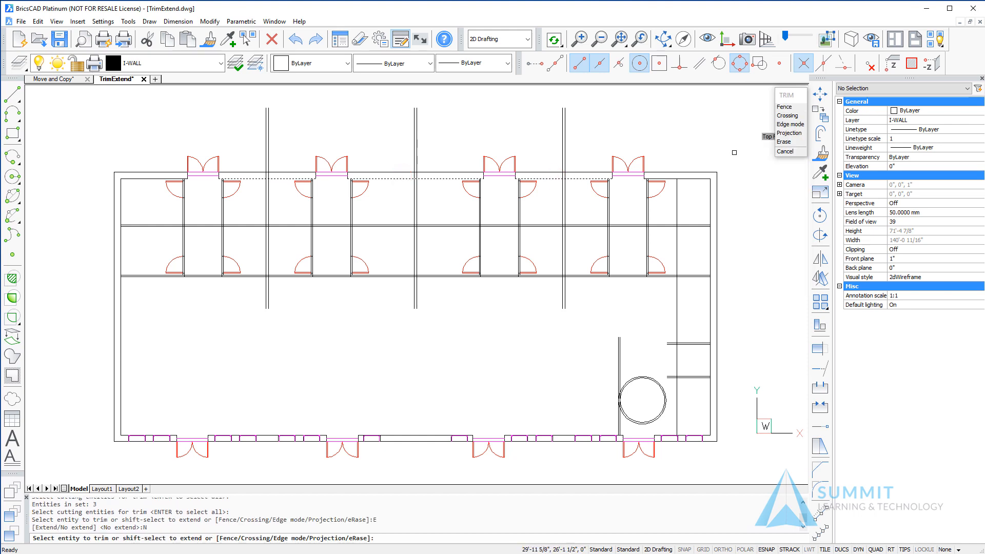
{"action": "left_click", "coordinate": [563, 131]}
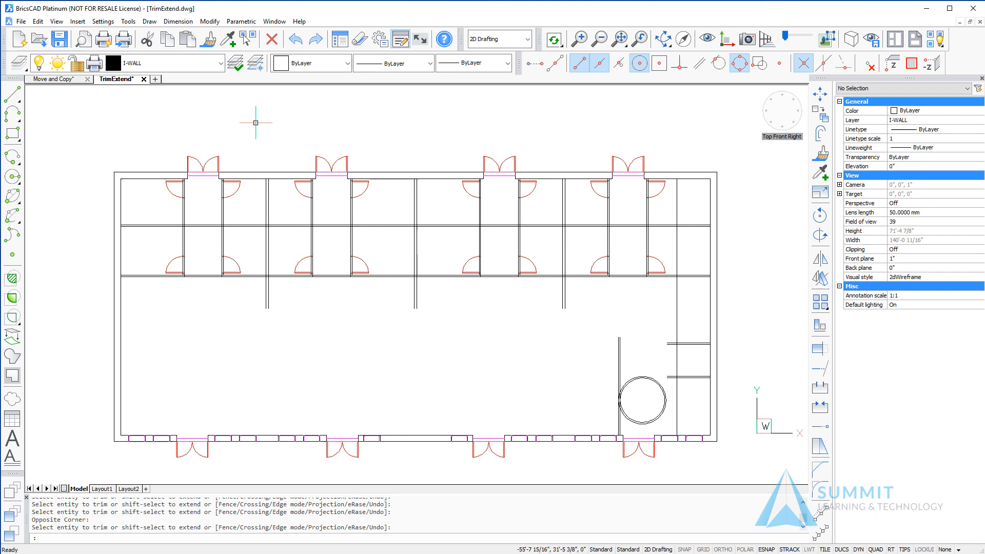
{"action": "mouse_move", "coordinate": [799, 367]}
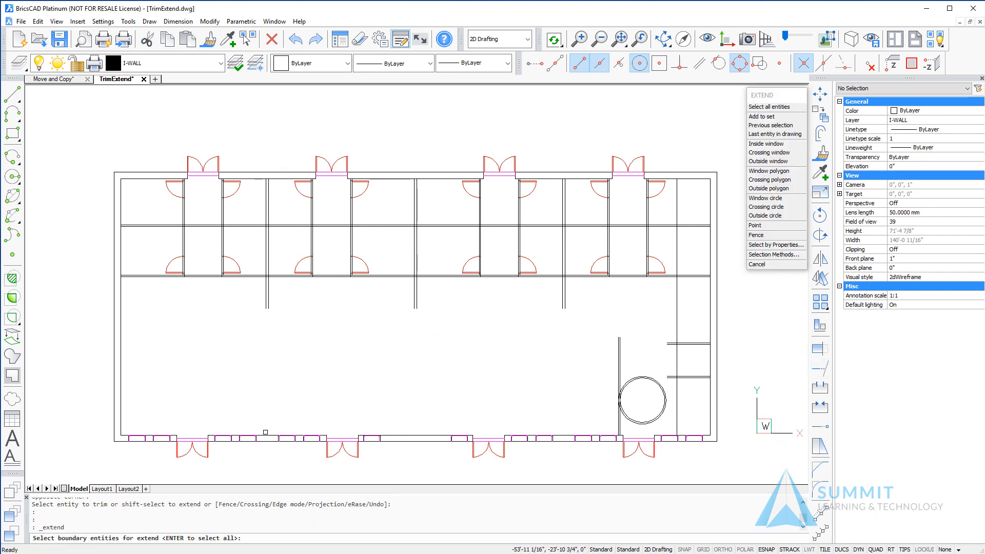
Step: Extend an interior wall down to the two selected bottom wall boundary lines
{"action": "left_click", "coordinate": [264, 436]}
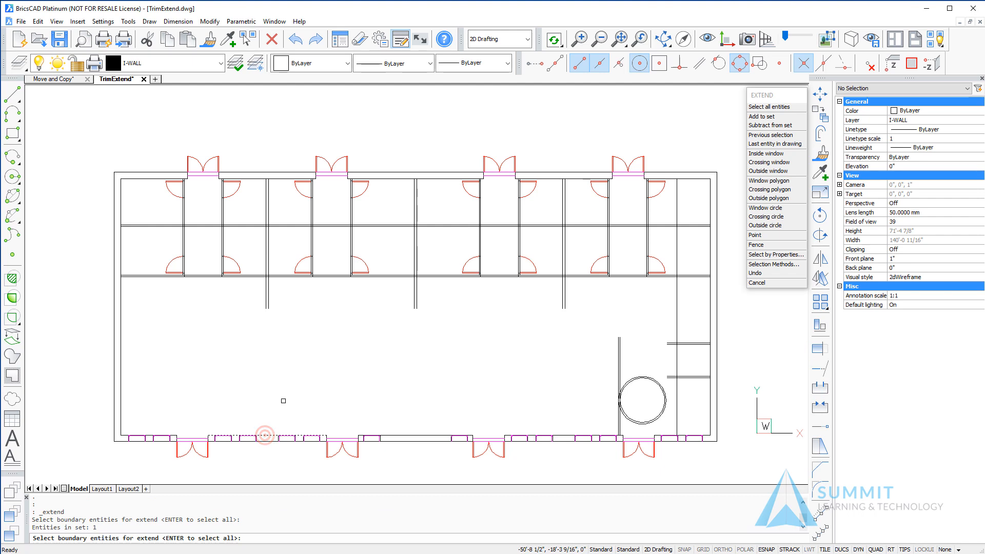
{"action": "left_click", "coordinate": [404, 436]}
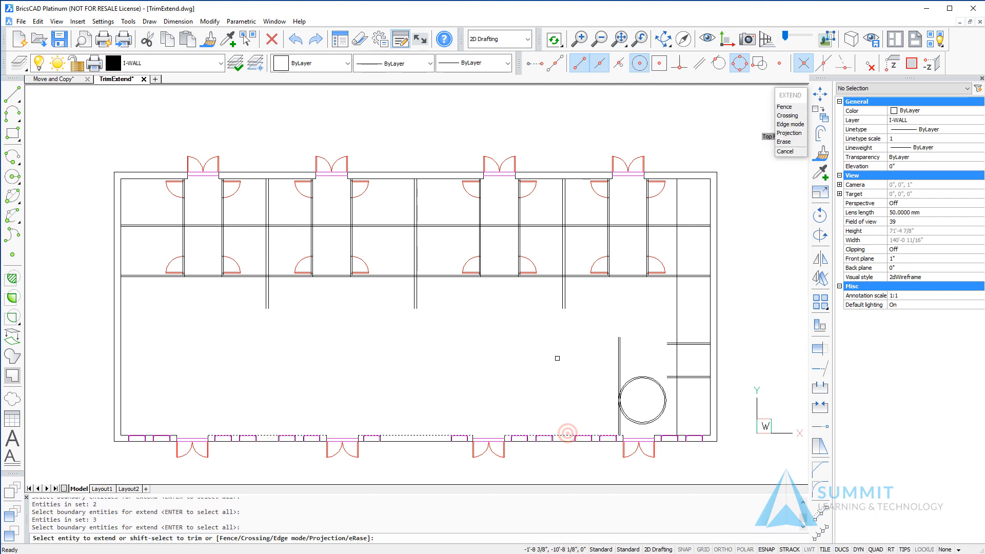
{"action": "left_click", "coordinate": [568, 432]}
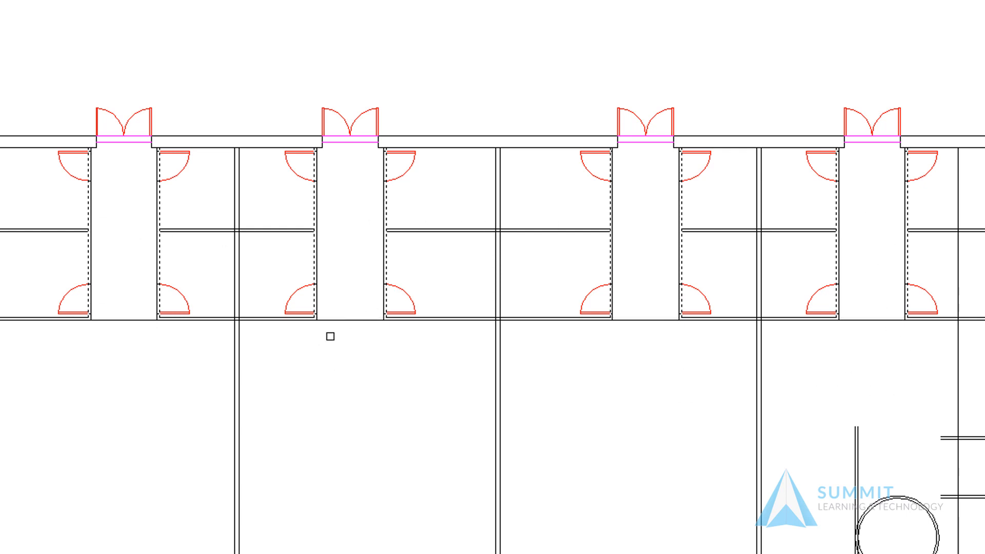
{"action": "mouse_move", "coordinate": [626, 447]}
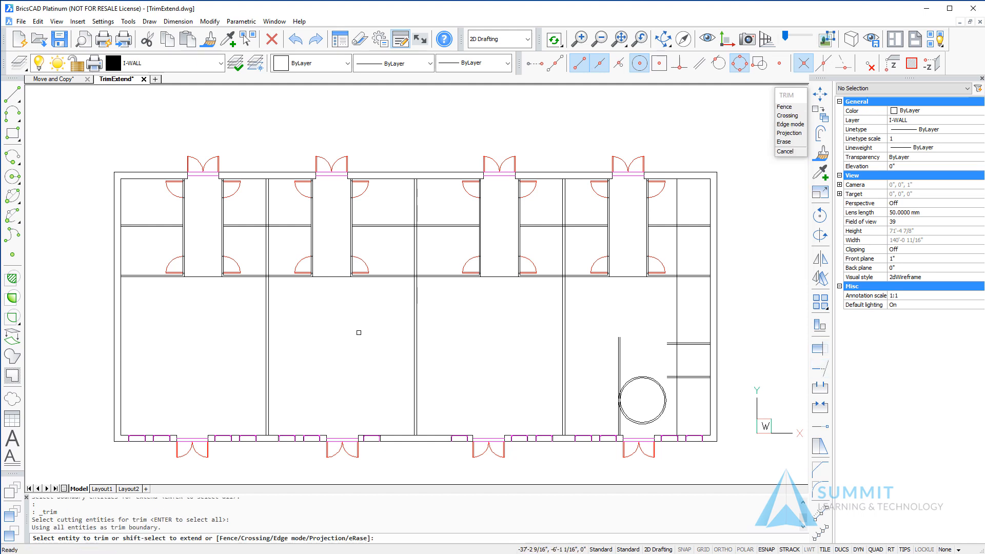
{"action": "mouse_move", "coordinate": [347, 328]}
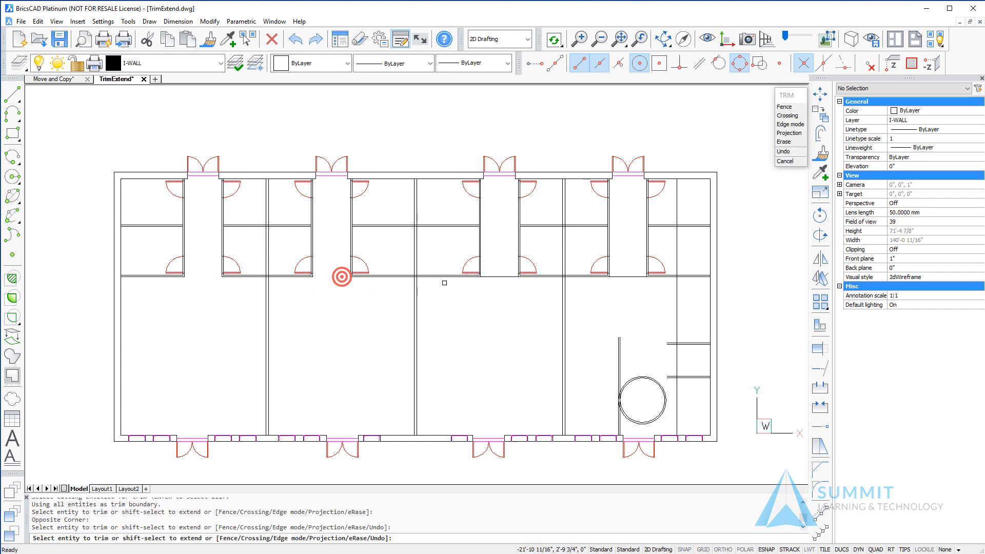
Step: Trim the wall line crossing the hallway opening between the office rows
{"action": "left_click", "coordinate": [630, 276]}
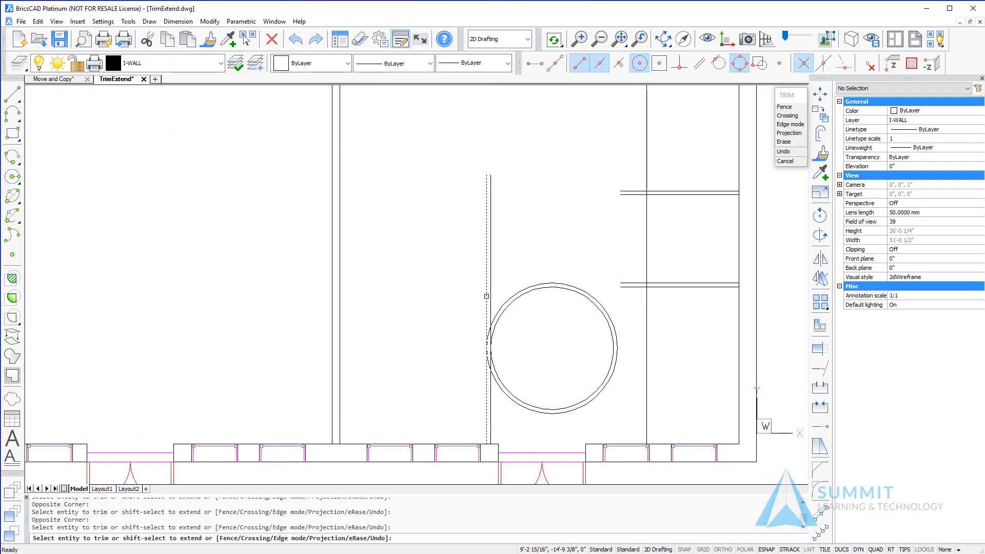
Step: Trim the vertical line through the circle and extend the short horizontal wall to it
{"action": "left_click", "coordinate": [491, 291]}
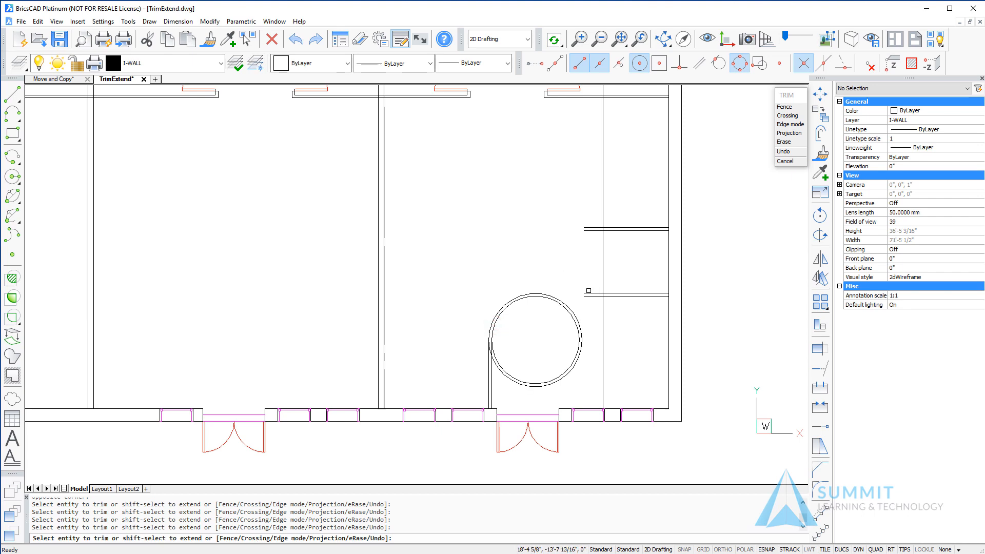
{"action": "key", "text": "shift"}
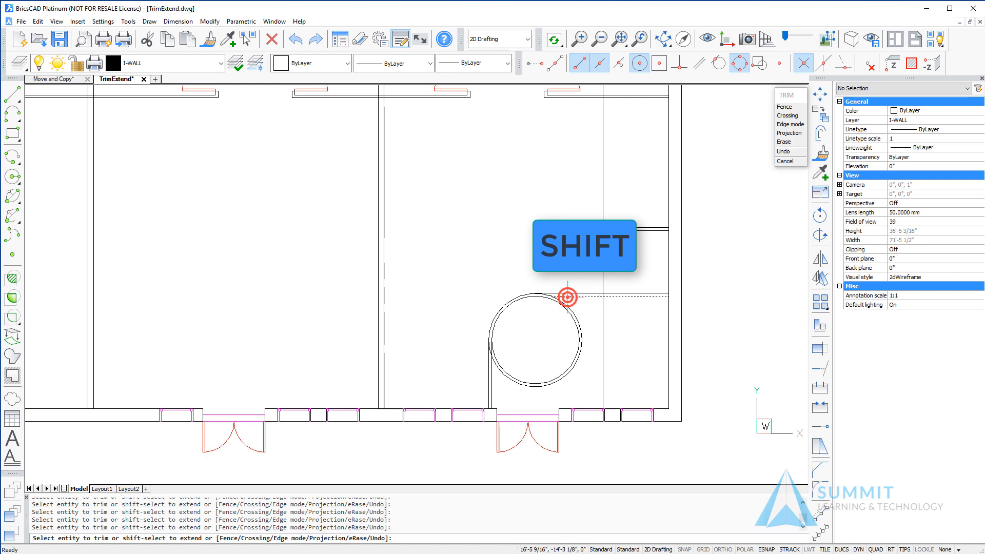
{"action": "left_click", "coordinate": [566, 297]}
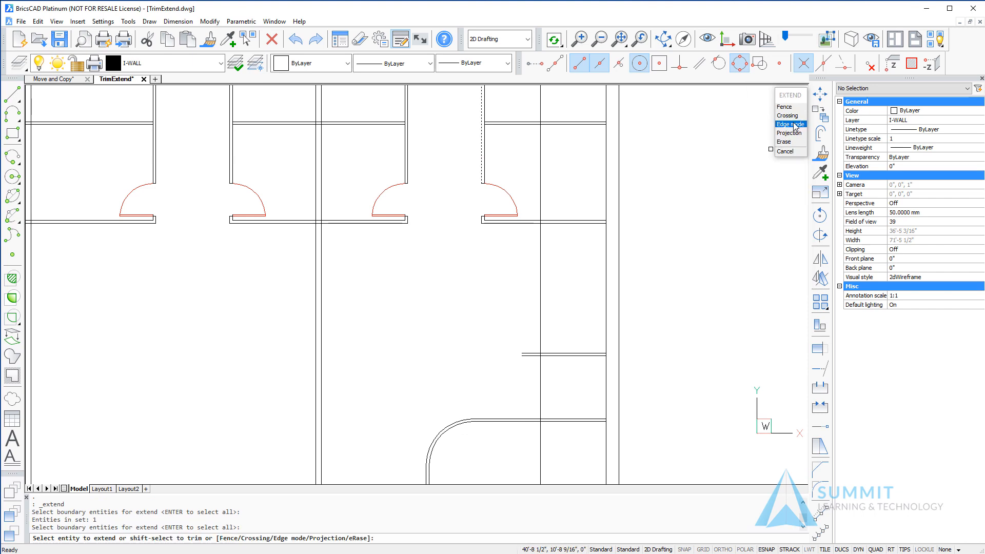
{"action": "mouse_move", "coordinate": [794, 132]}
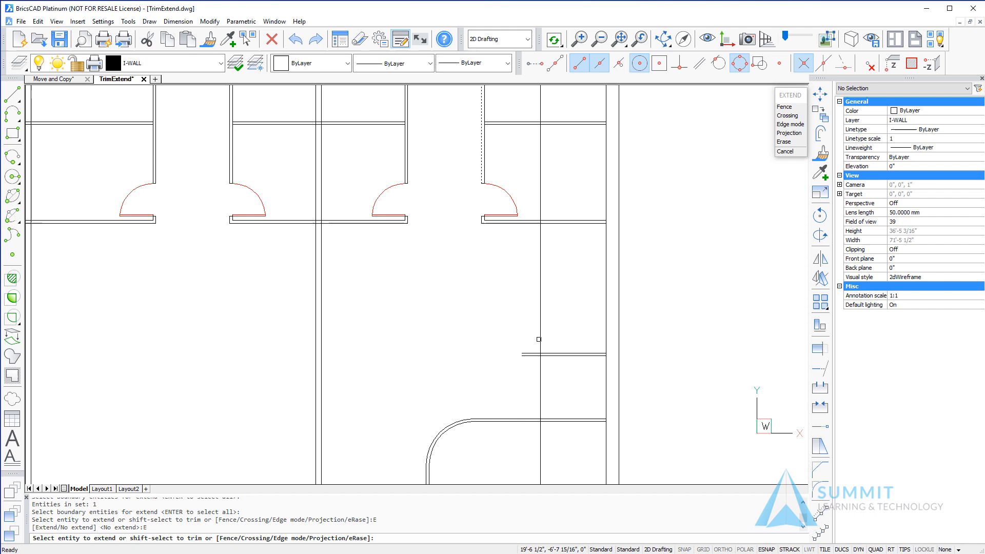
Step: Extend the upper and lower short horizontal wall lines leftward to the vertical wall
{"action": "left_click", "coordinate": [528, 353]}
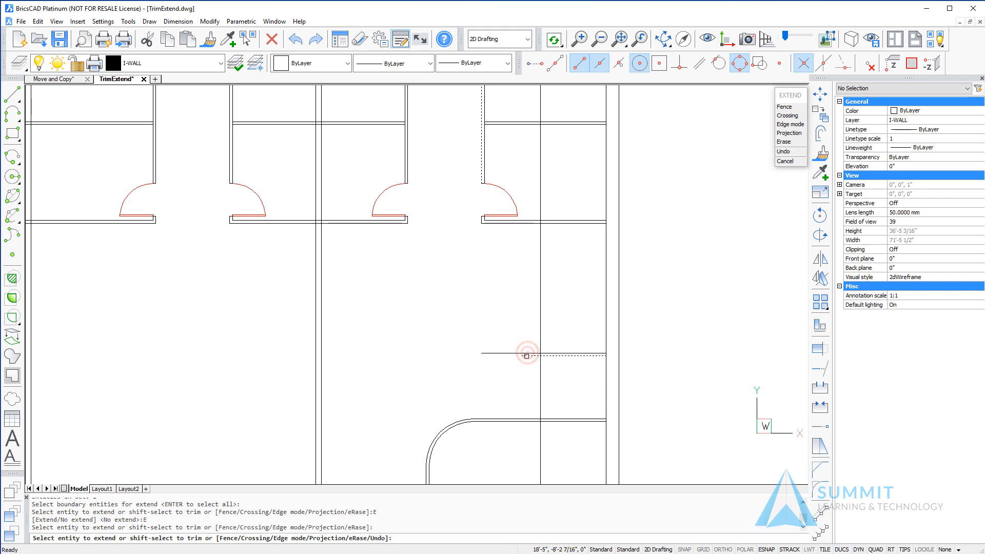
{"action": "left_click", "coordinate": [528, 353]}
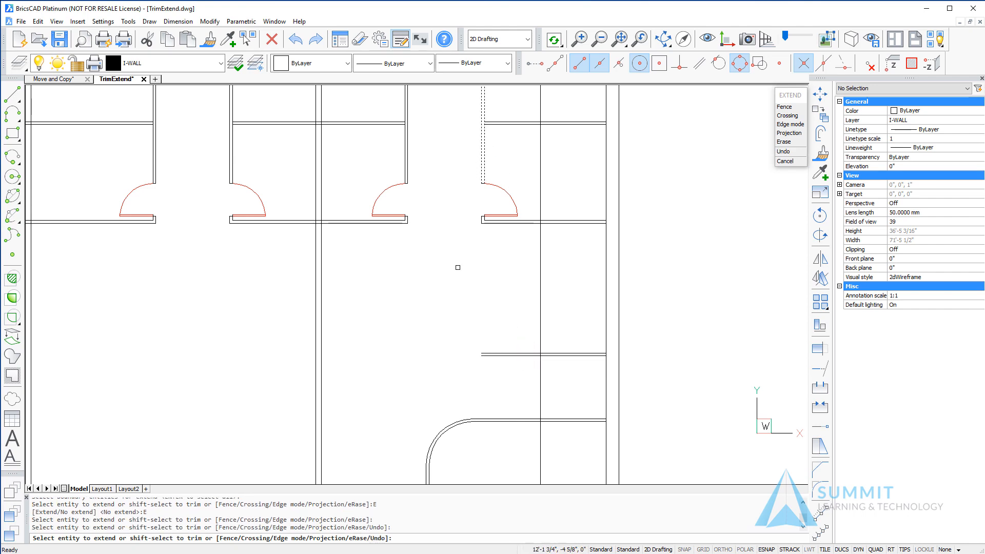
{"action": "mouse_move", "coordinate": [473, 378]}
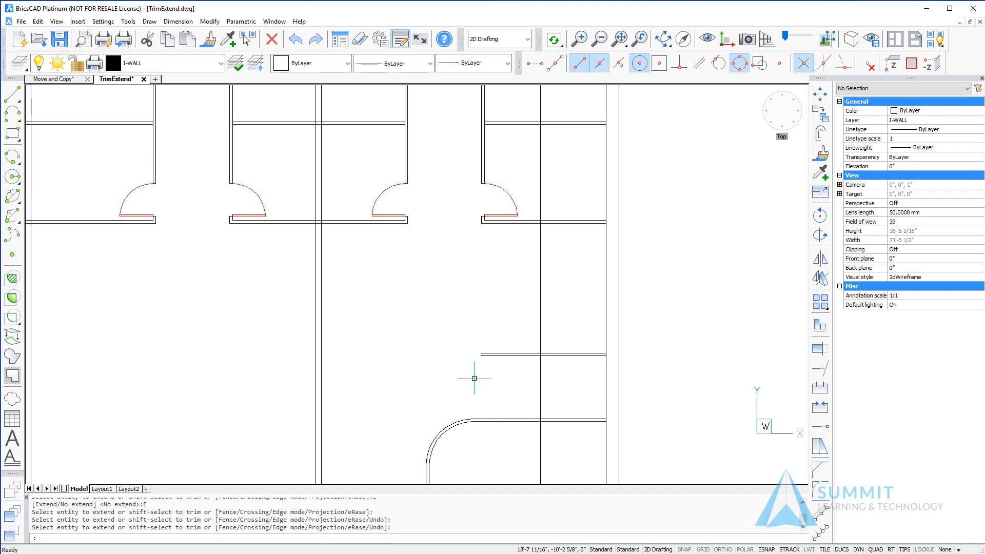
{"action": "mouse_move", "coordinate": [803, 290]}
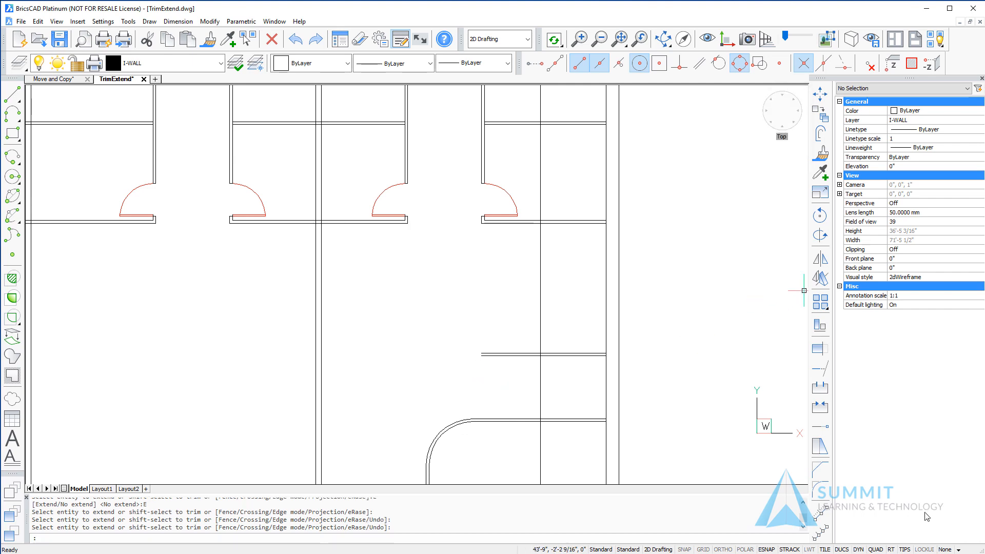